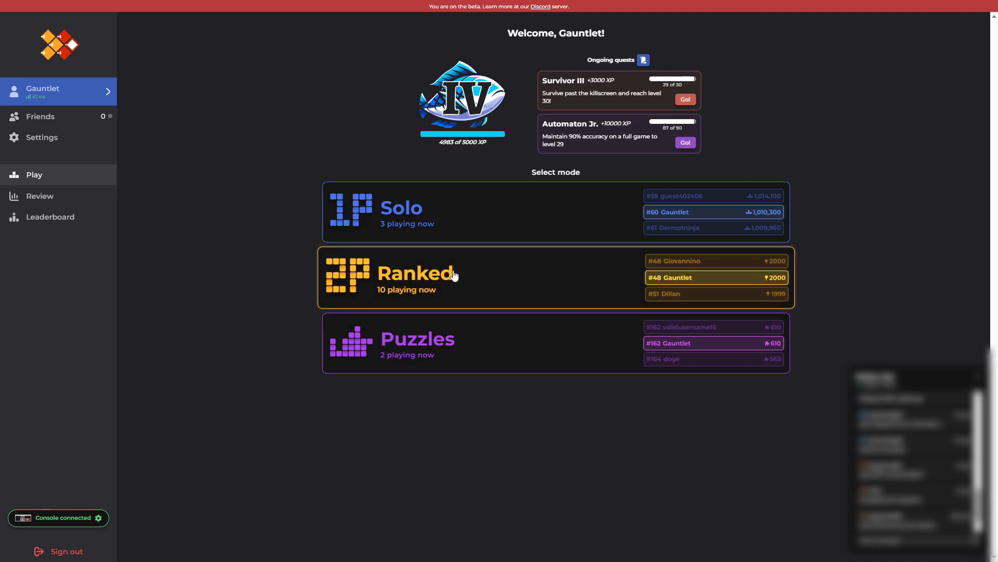
# Show the Keybinds settings listing controls for games and puzzles.
pyautogui.click(414, 274)
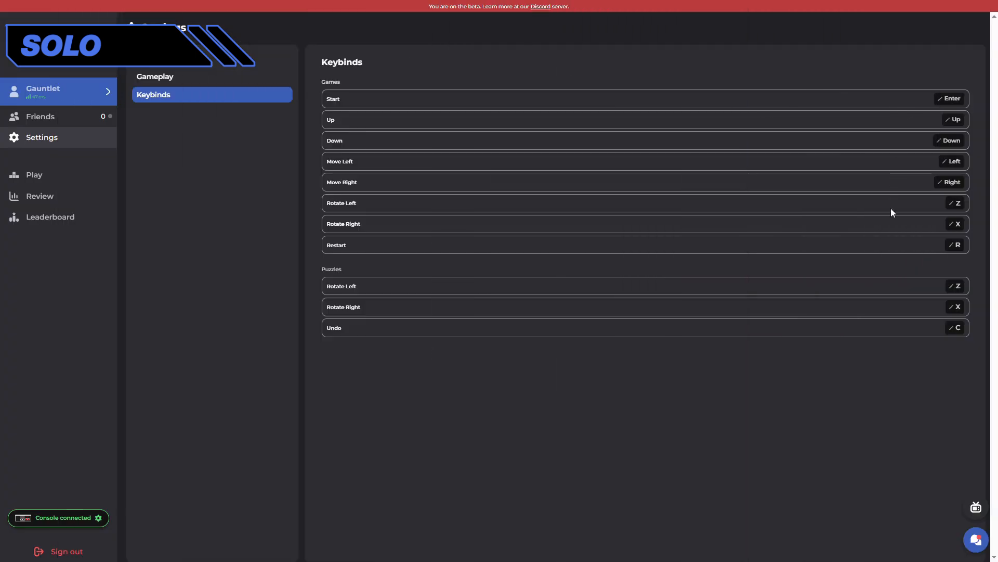
# Start a solo game at level 19 from the sidebar setup.
pyautogui.click(35, 175)
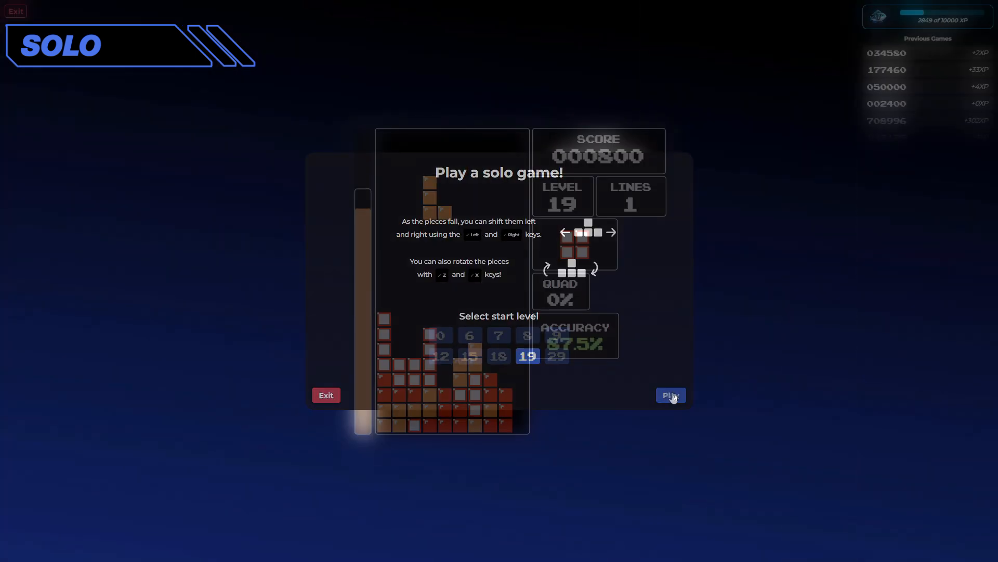
pyautogui.click(670, 395)
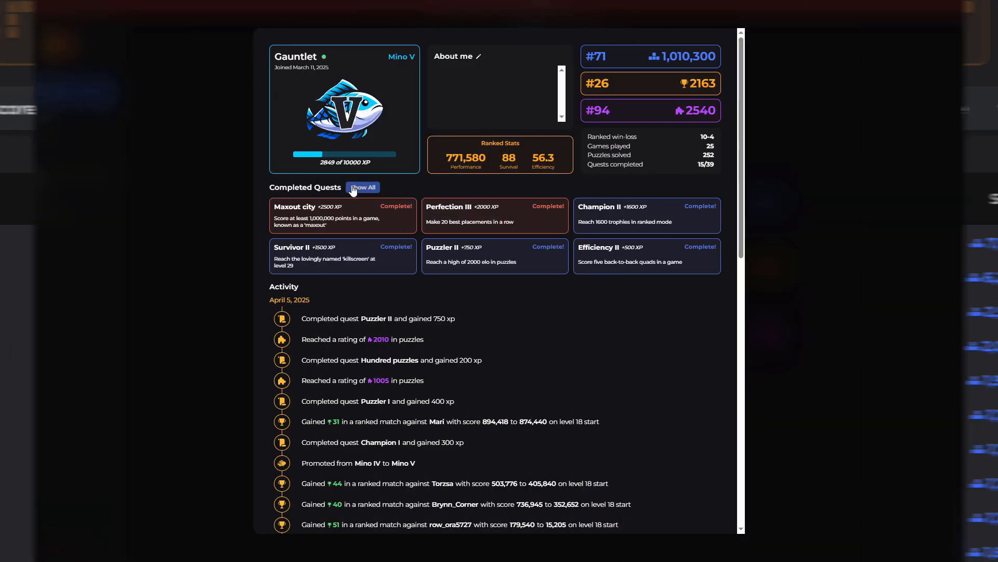
# Show the full Completed Quests list and browse the quest grid.
pyautogui.click(361, 187)
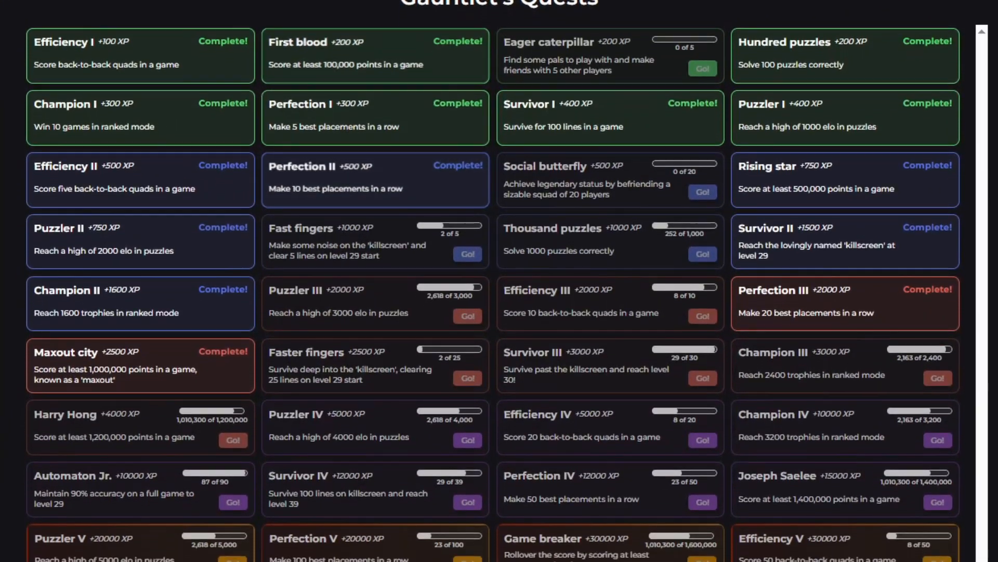
pyautogui.scroll(-3)
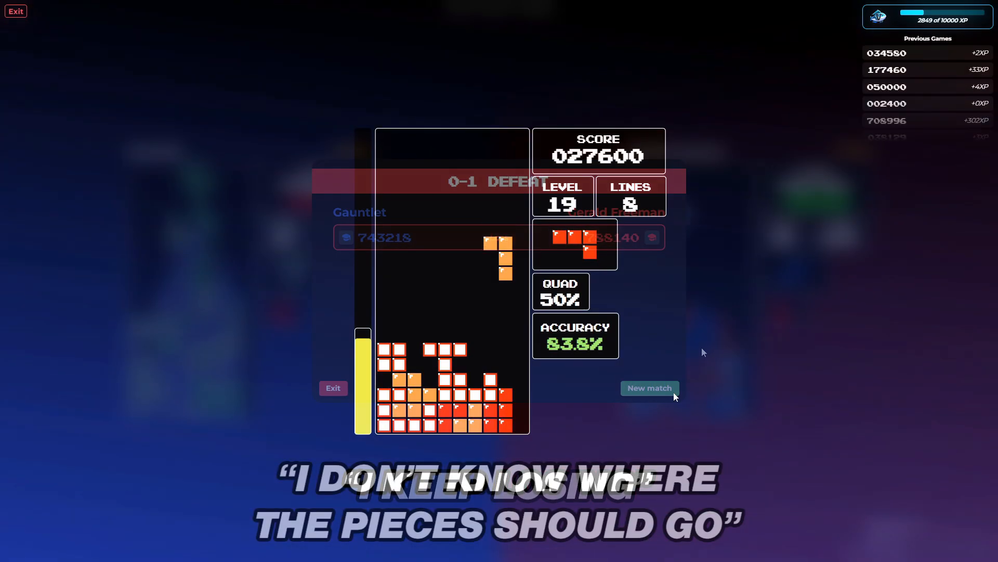
# Start a new match, then analyze the 1,010,300-point game from history.
pyautogui.click(649, 388)
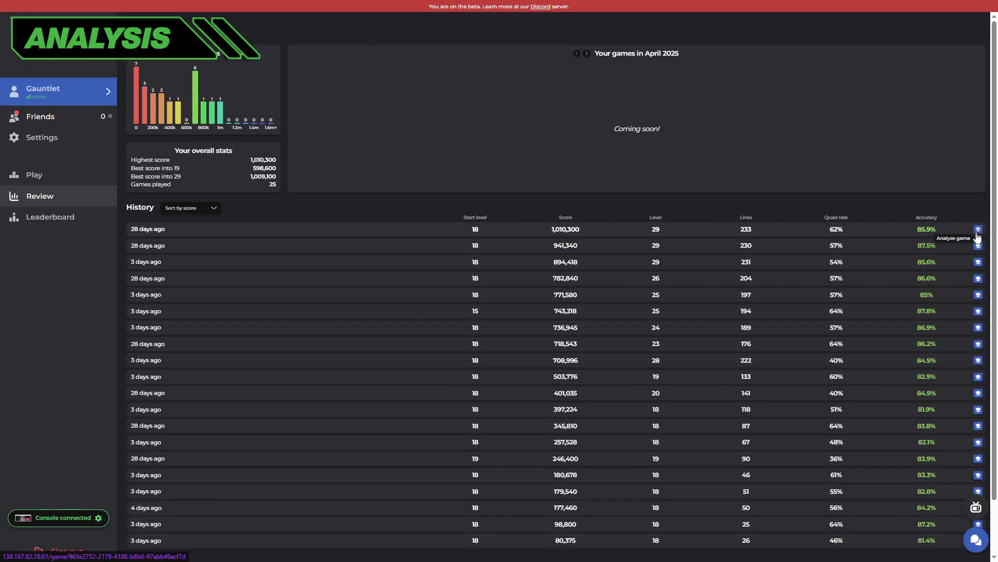
pyautogui.click(979, 229)
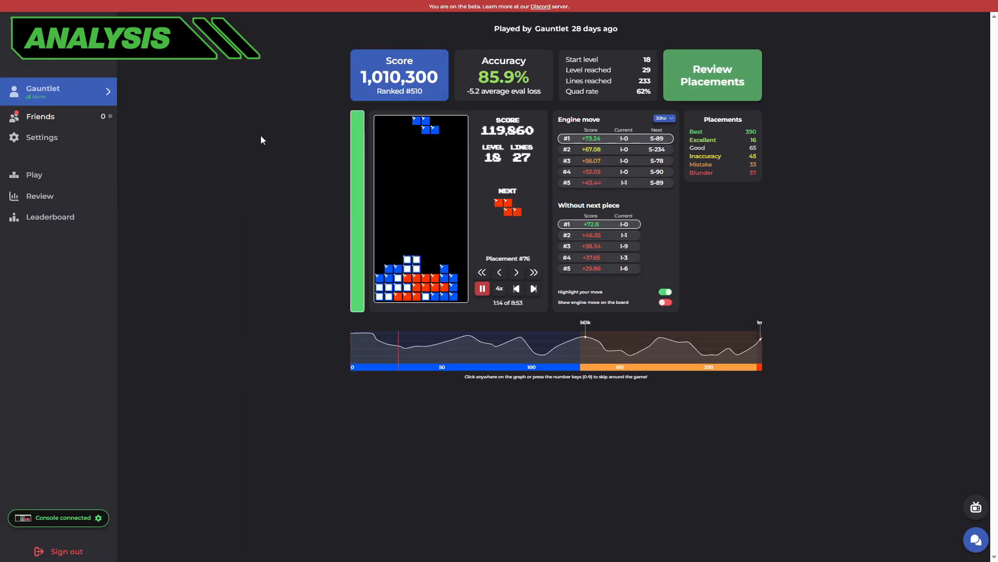